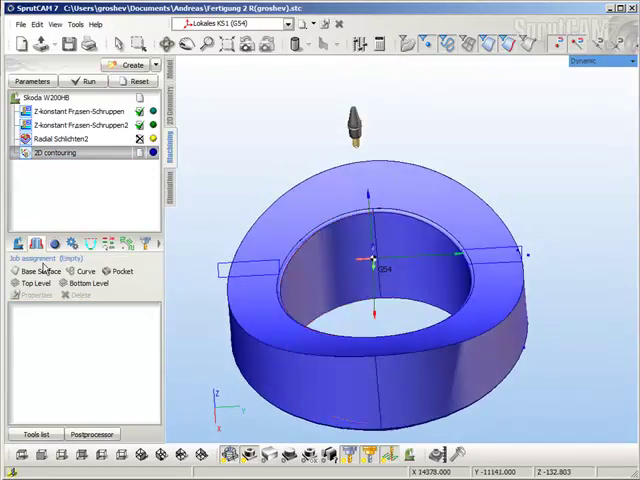
# Delete the Radial Schlichten2 operation so 2D contouring follows the two Z-konstant roughing operations.
pyautogui.click(60, 138)
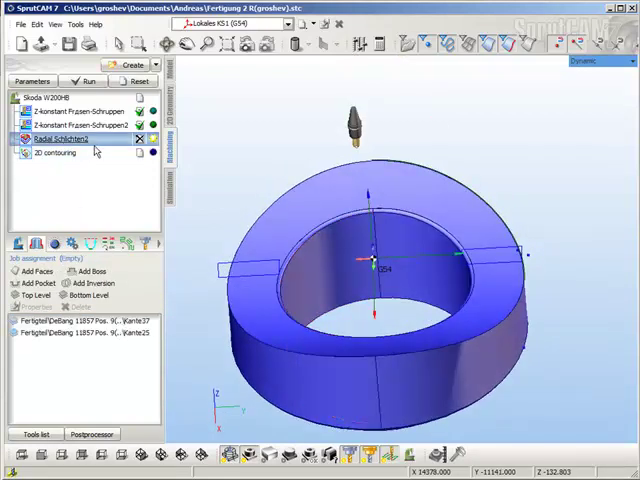
pyautogui.click(55, 138)
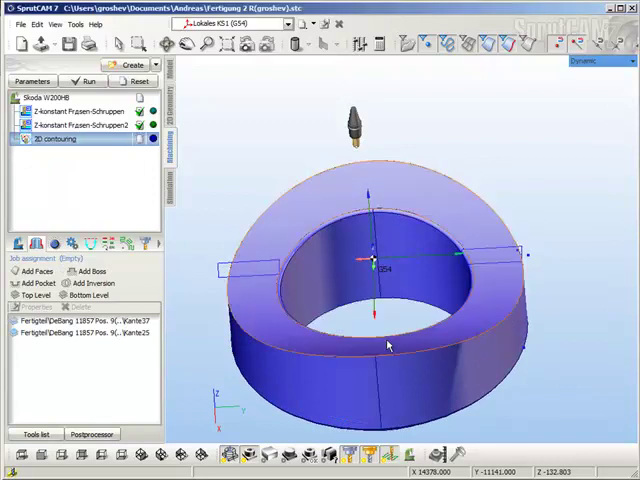
pyautogui.click(60, 138)
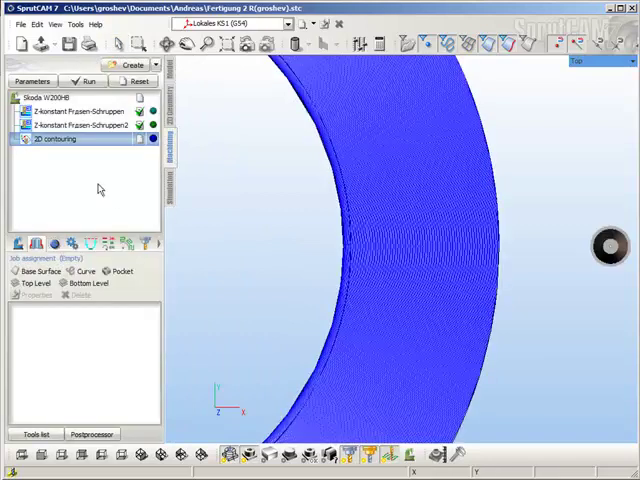
# Uncheck Roughing XY paths in the 2D contouring Strategy parameters and confirm with OK.
pyautogui.doubleClick(57, 138)
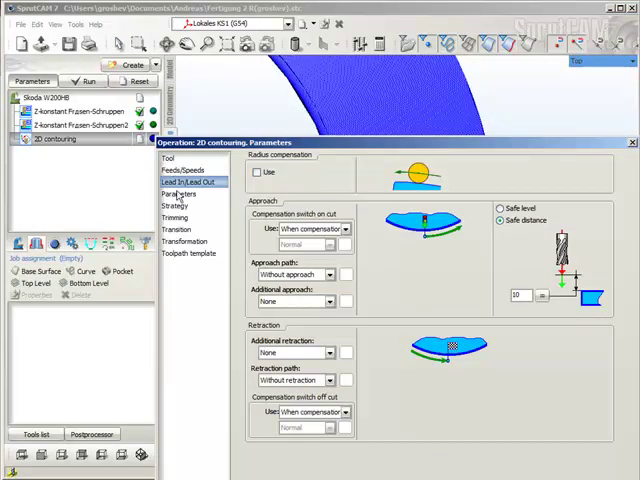
pyautogui.click(175, 205)
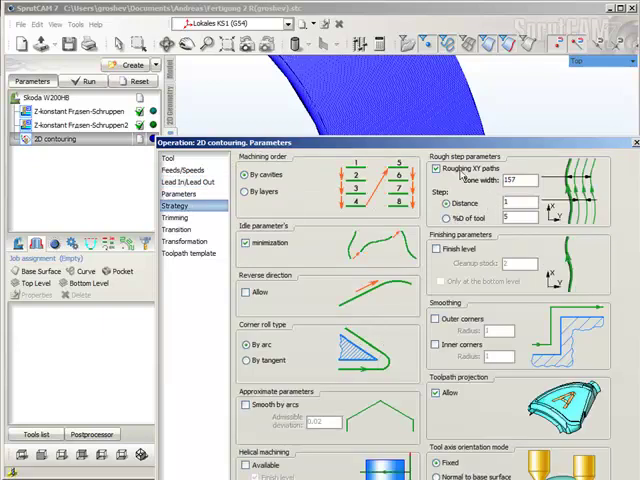
pyautogui.click(434, 180)
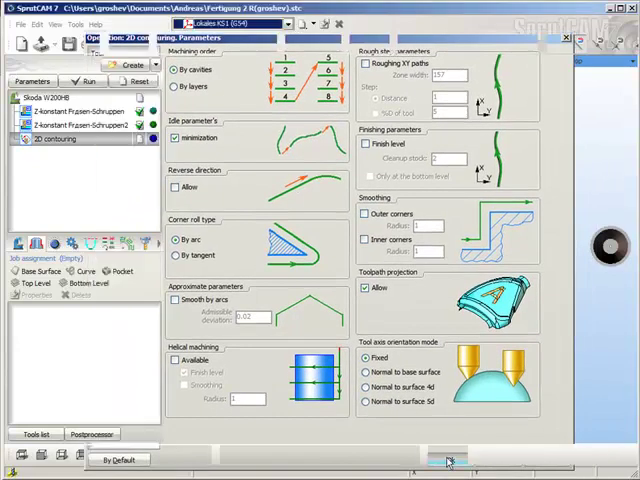
pyautogui.click(447, 460)
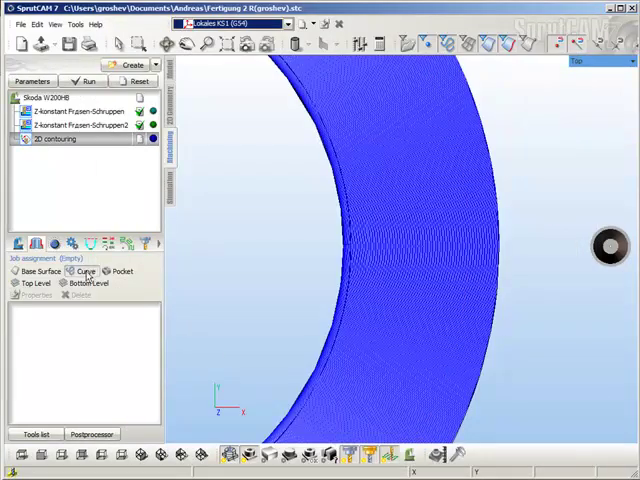
# Assign the curve chain to 2D contouring and set its approach path to Normal.
pyautogui.click(85, 271)
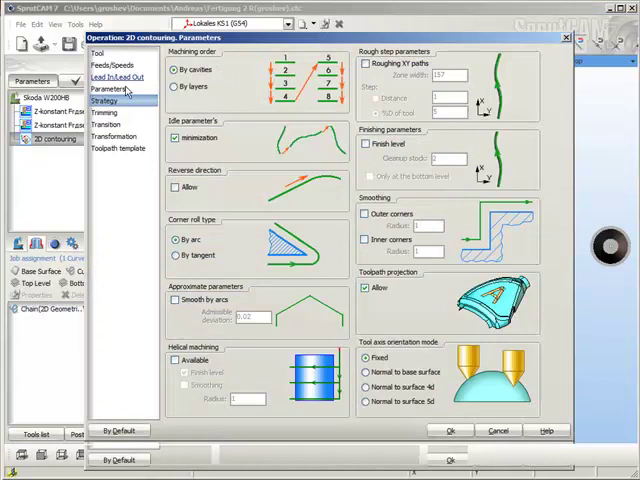
pyautogui.click(115, 77)
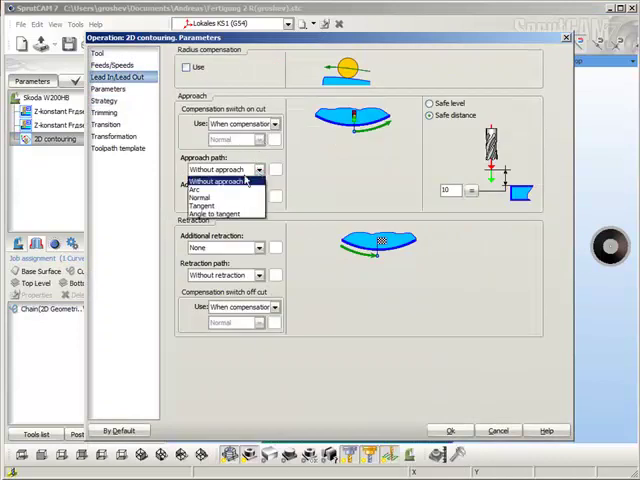
pyautogui.click(199, 188)
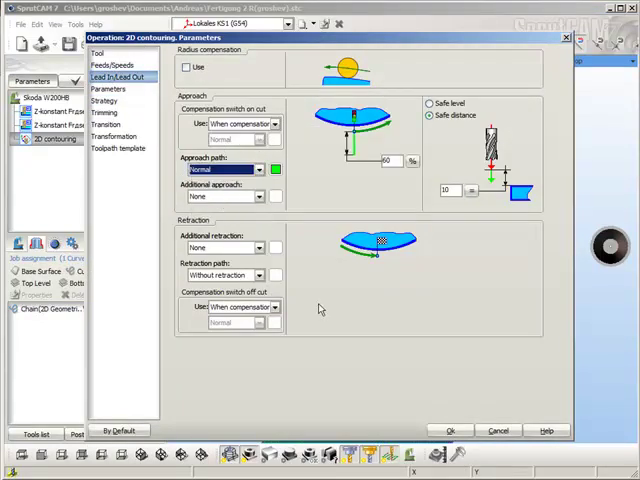
pyautogui.click(450, 430)
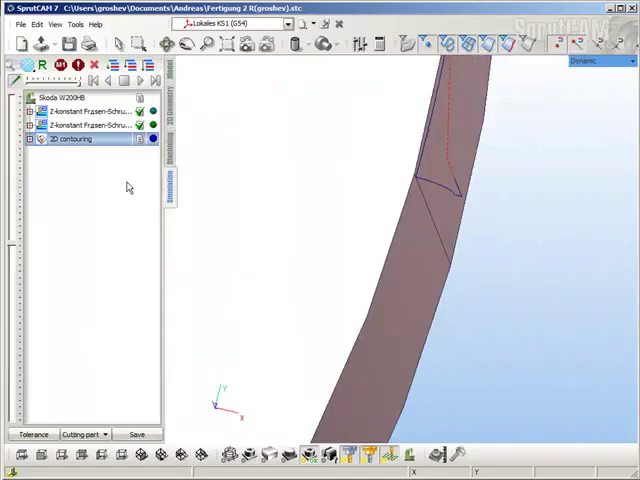
# Expand the 2D contouring commands and step the tool from GOTO X0 Y437 Z10 to later points.
pyautogui.click(27, 139)
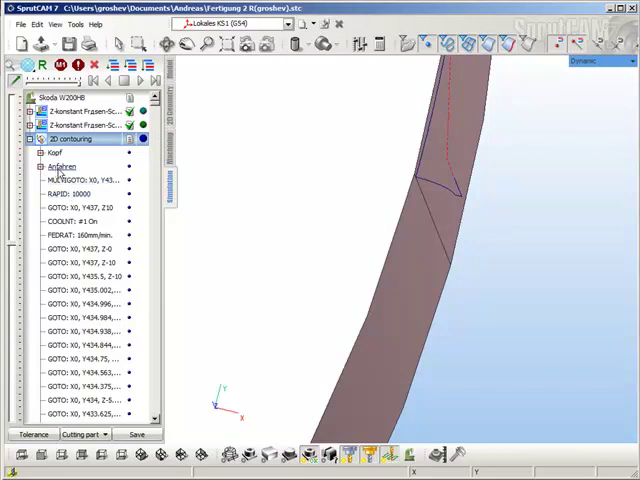
pyautogui.click(80, 207)
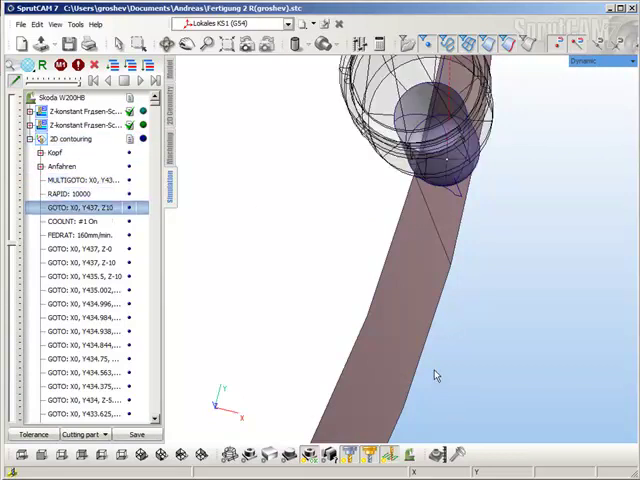
pyautogui.click(85, 372)
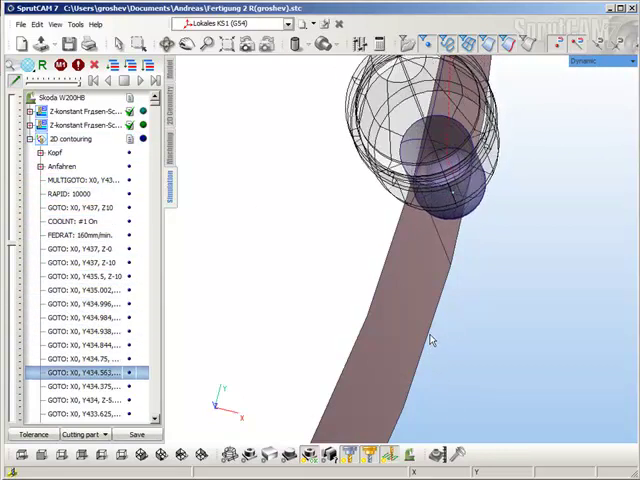